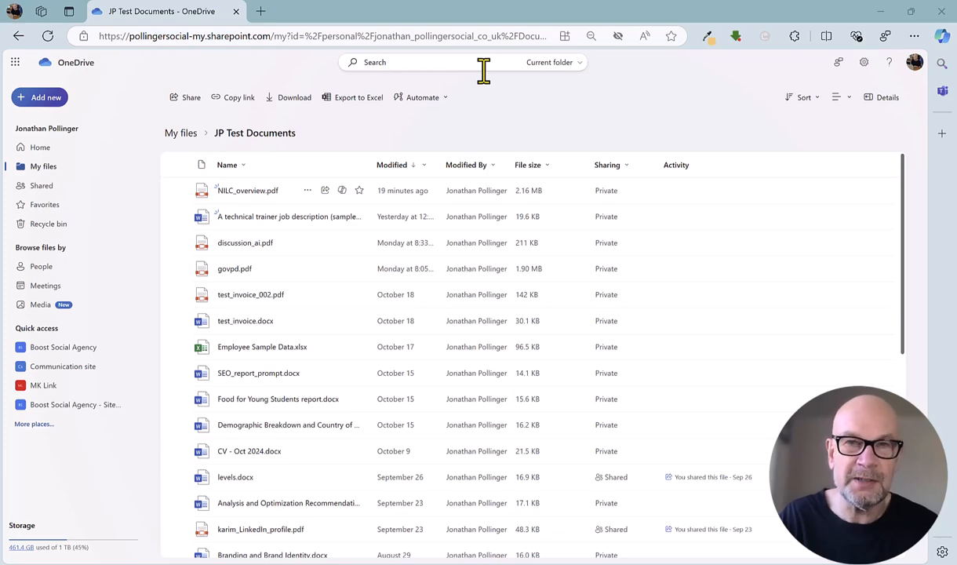
mouse_move(485, 75)
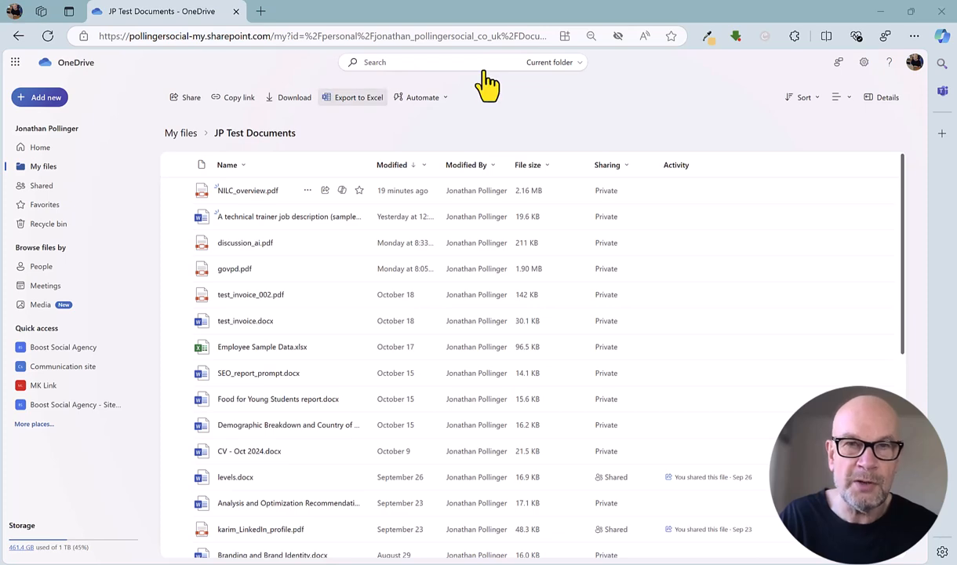
mouse_move(251, 201)
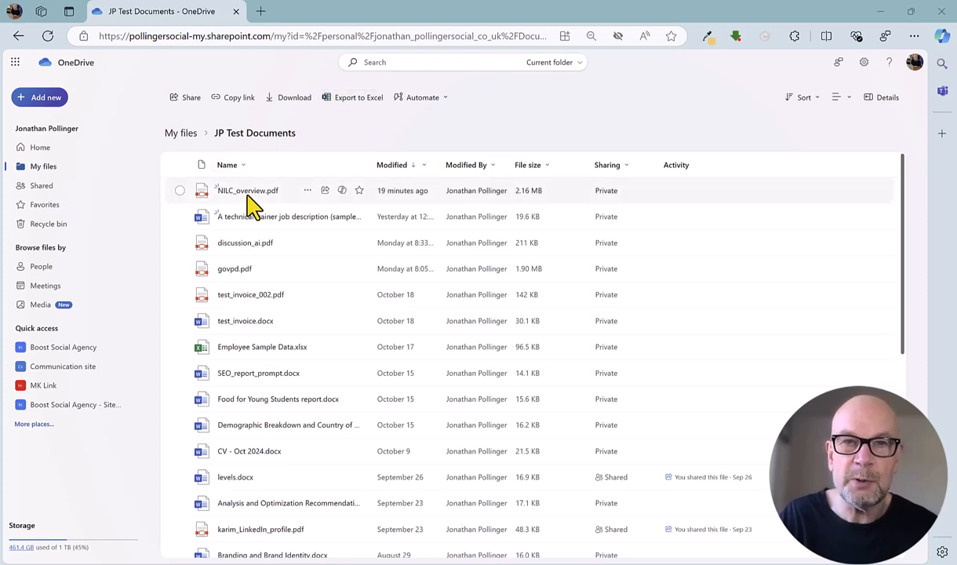
mouse_move(248, 189)
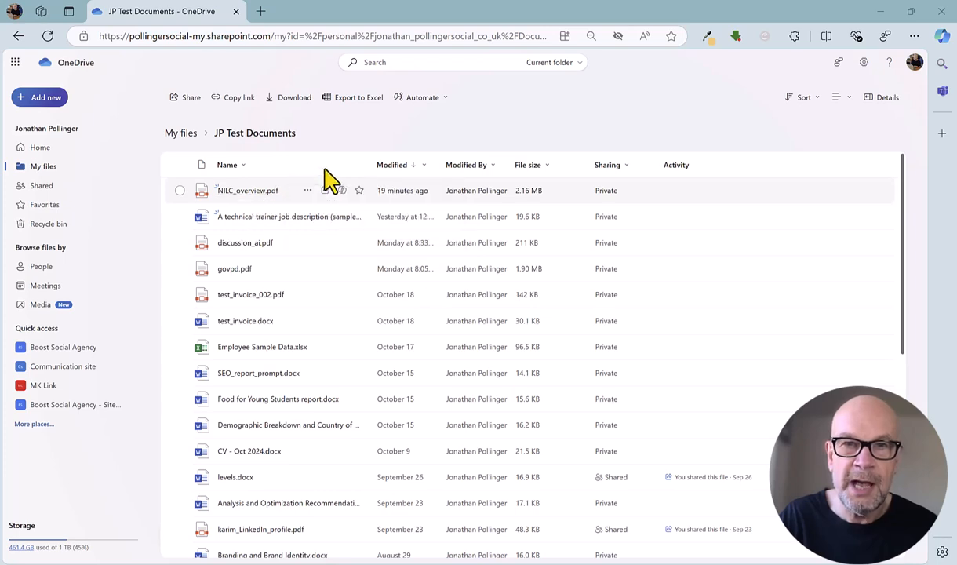
mouse_move(325, 190)
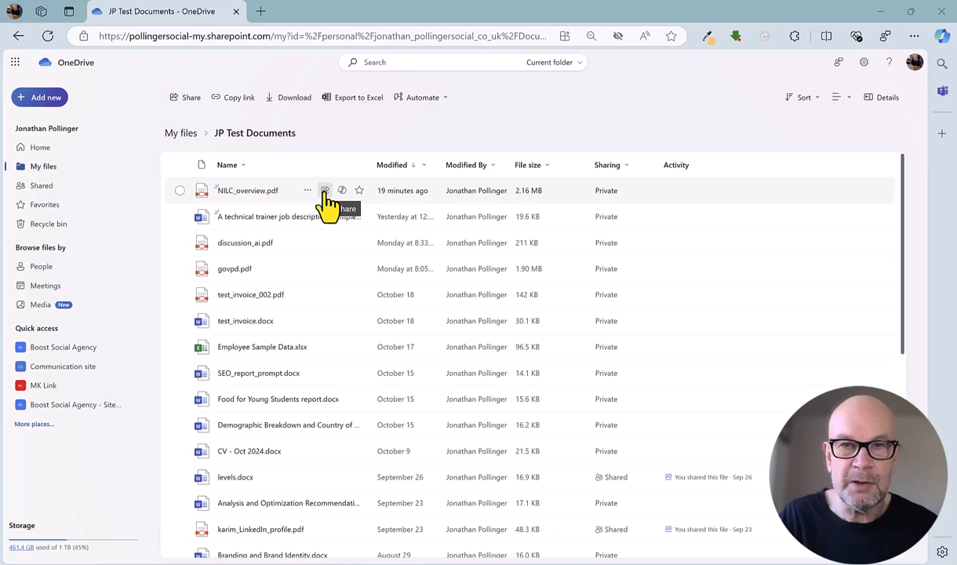
mouse_move(359, 190)
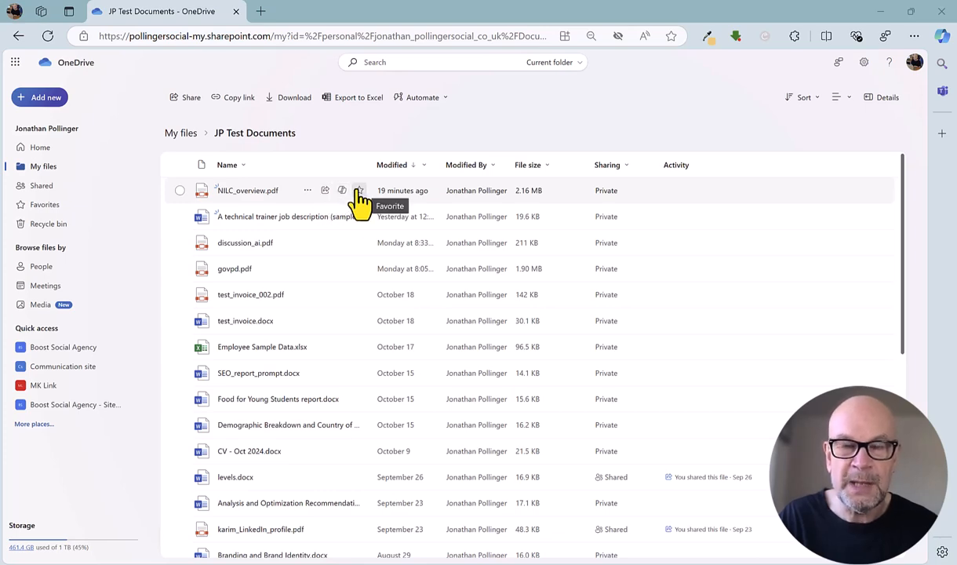
mouse_move(358, 200)
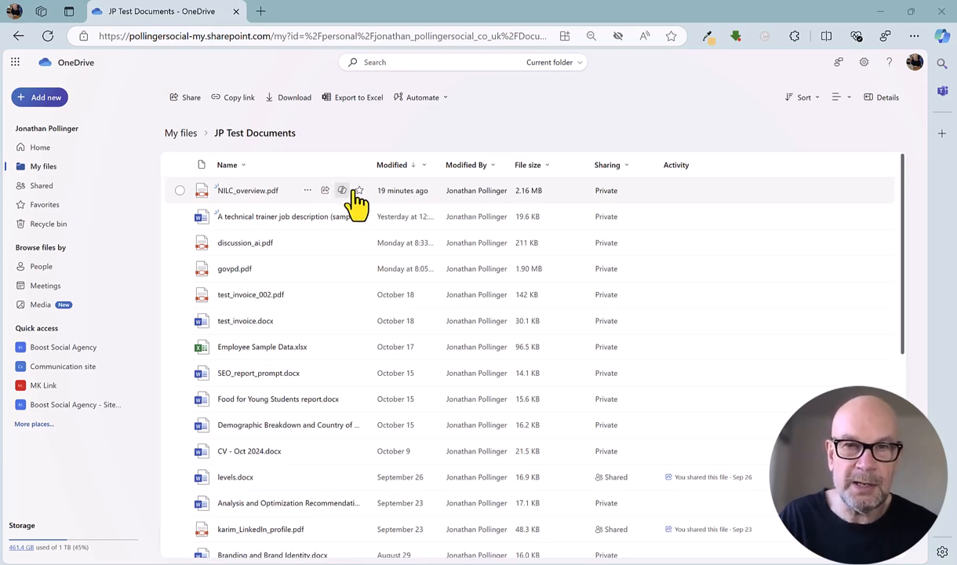
- Open the Copilot menu for NILC_overview.pdf, showing Summarize, Create an FAQ and Ask a question
left_click(341, 189)
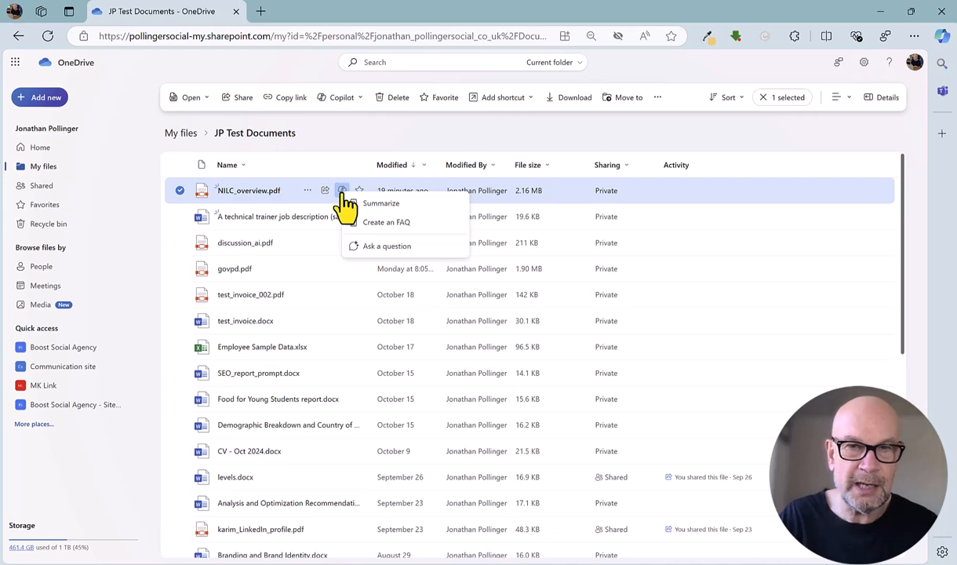
mouse_move(381, 215)
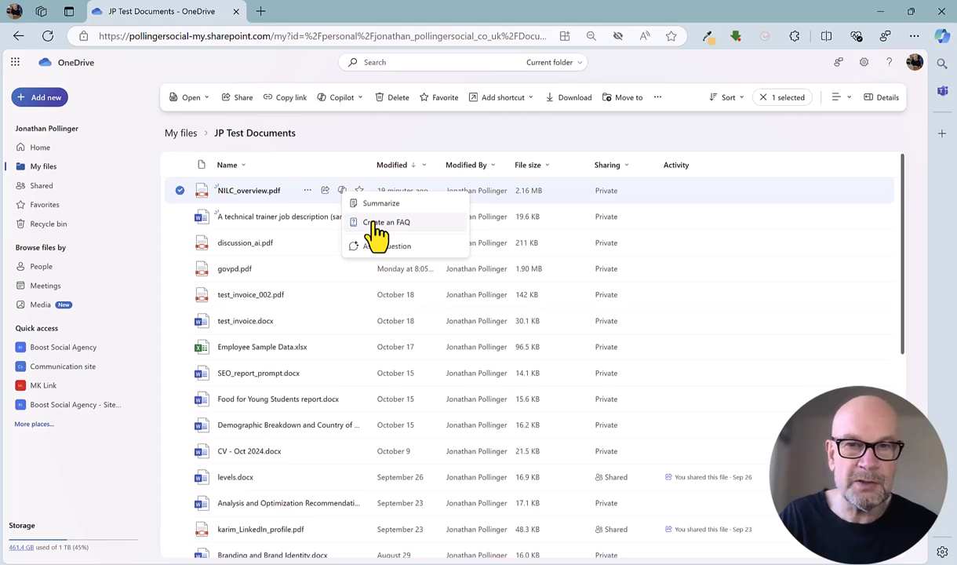
mouse_move(379, 255)
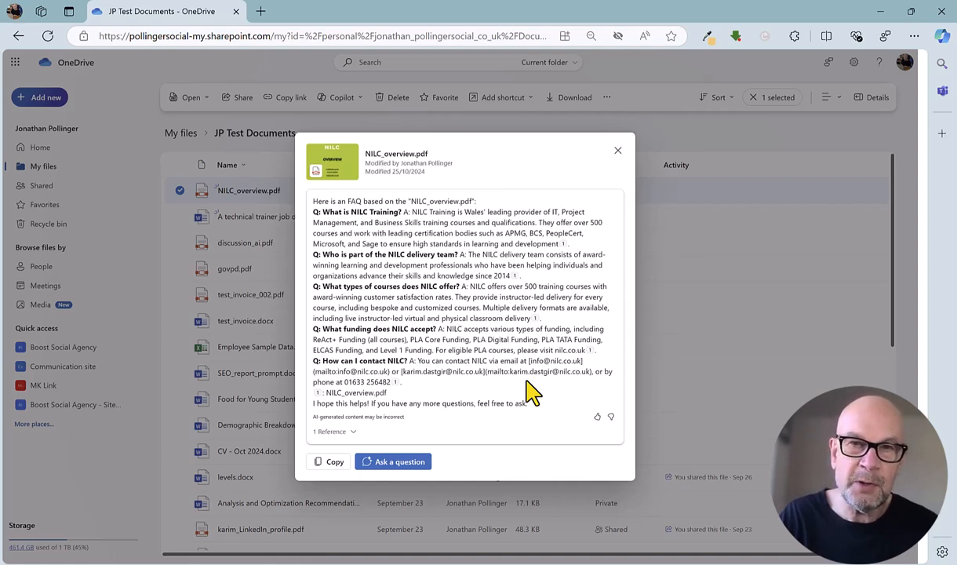
mouse_move(405, 462)
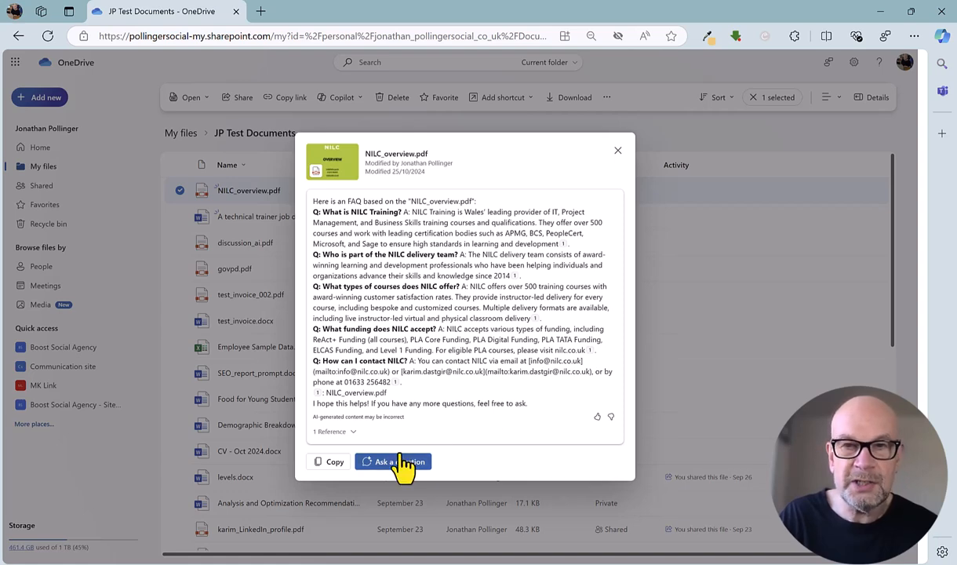